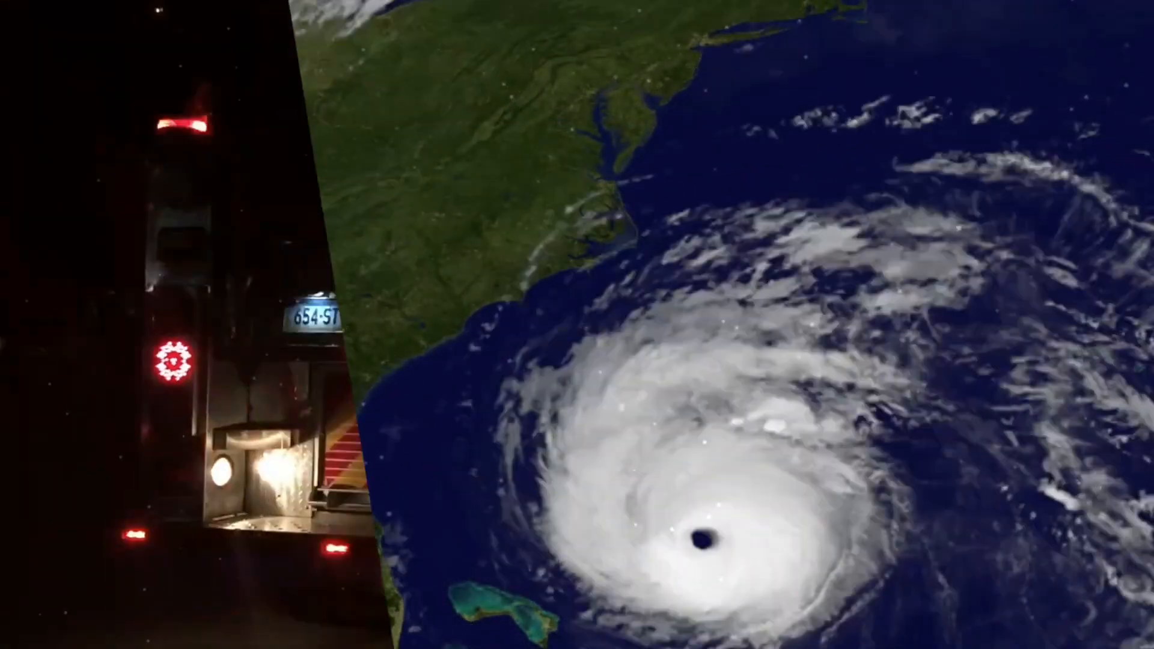
# Send the SMS 'Please see the attached Incident Objectives' to All Operational personnel
pyautogui.click(1029, 31)
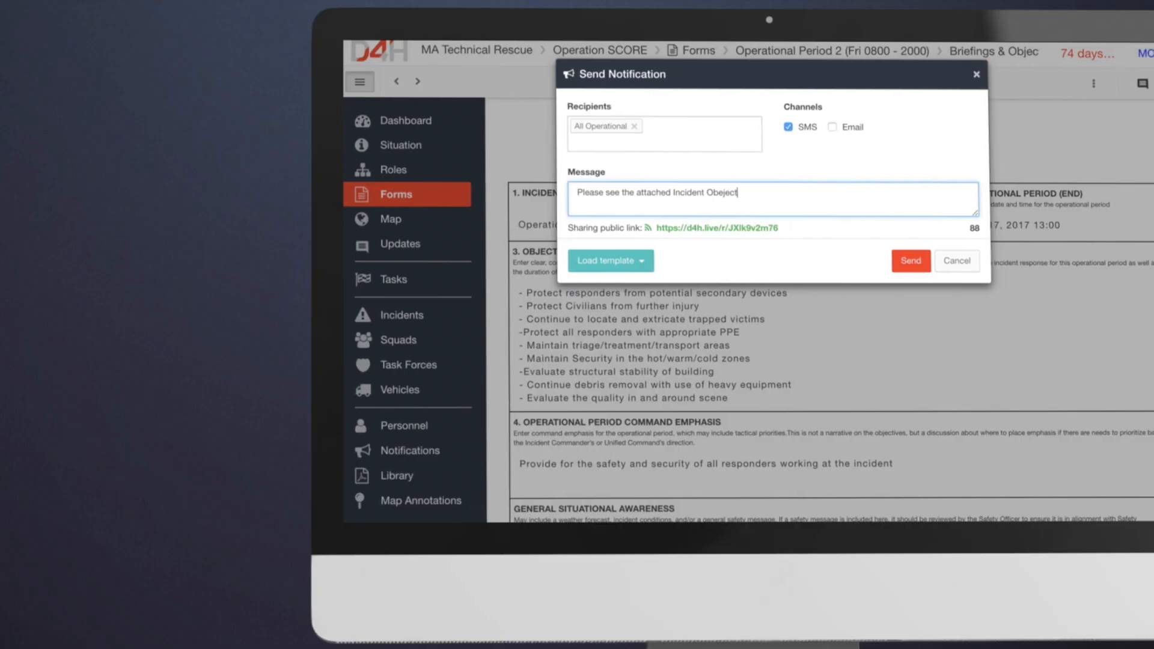
pyautogui.write('ives')
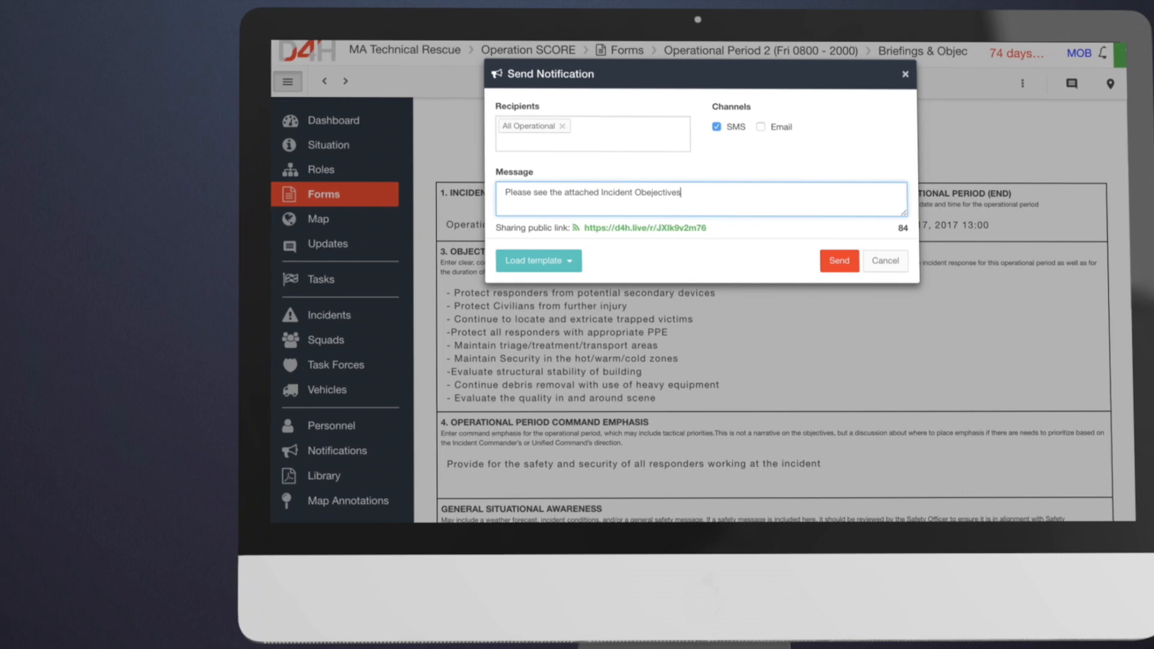
pyautogui.click(838, 260)
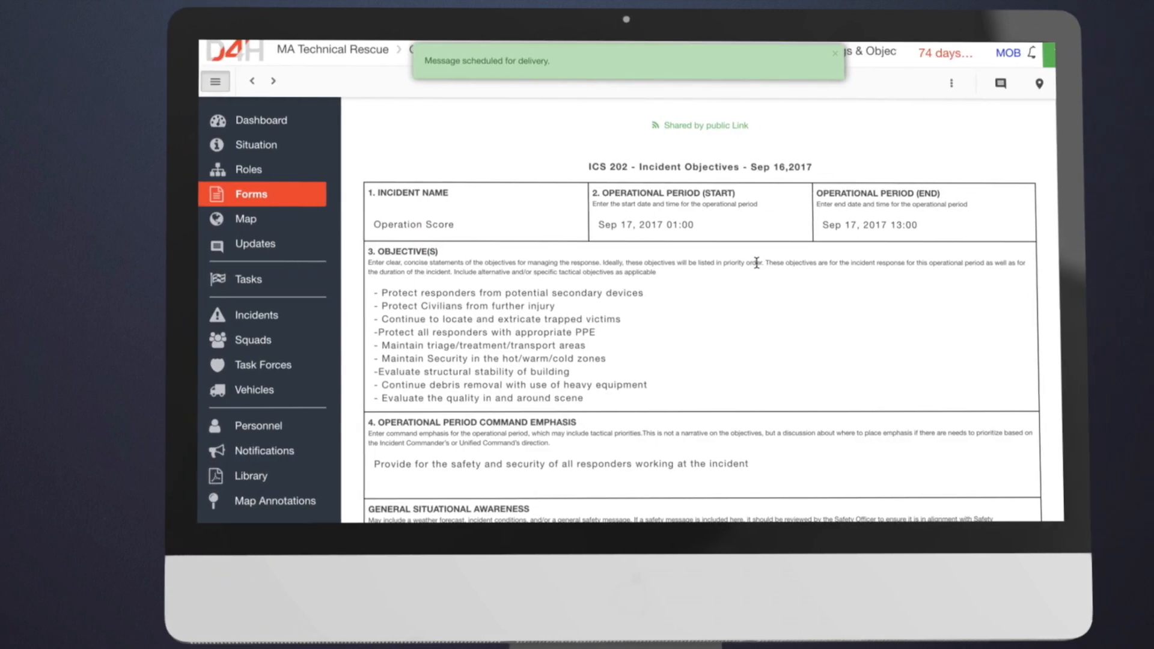